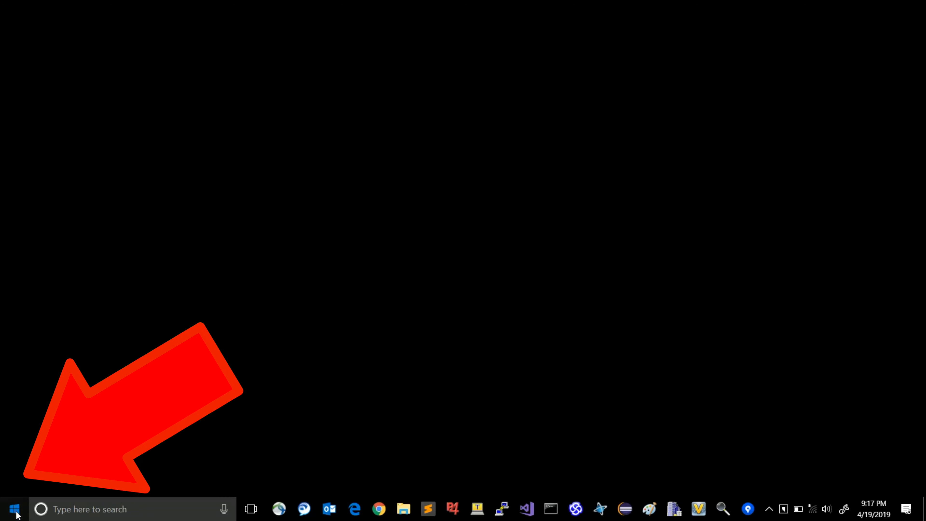
# - Launch Windows Settings from the Start menu to reach the home overview
pyautogui.click(13, 509)
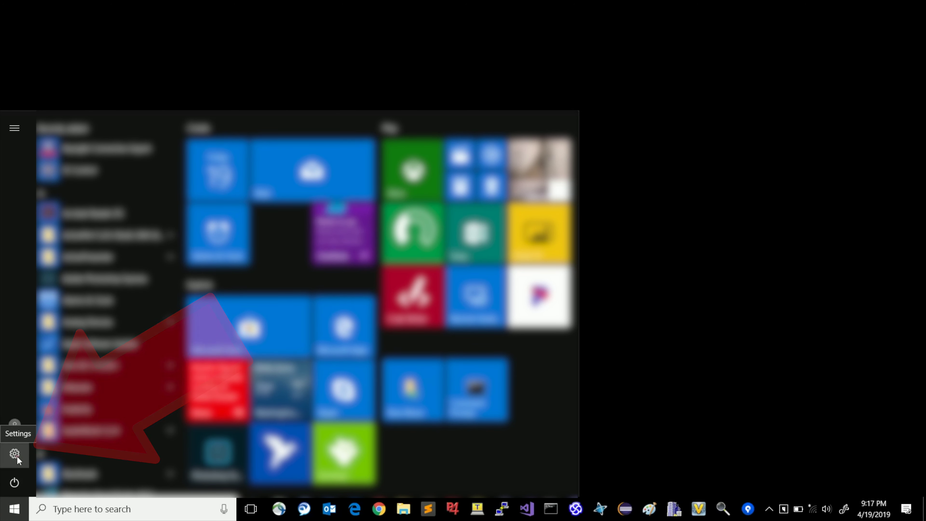
pyautogui.click(14, 453)
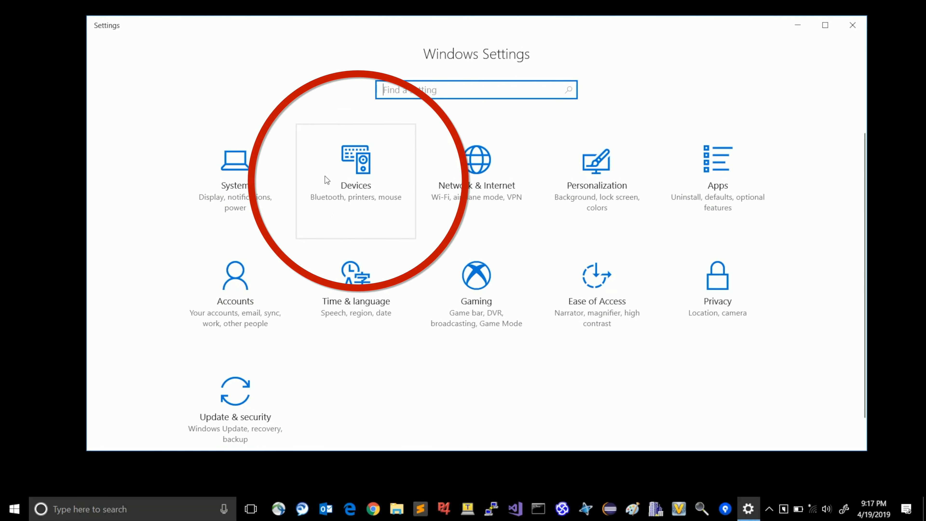
pyautogui.moveTo(325, 208)
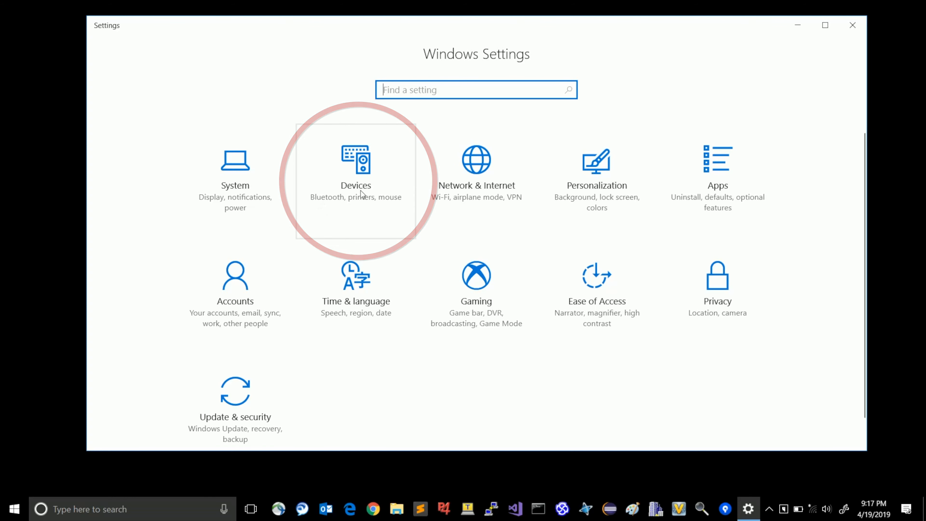
# - Switch Bluetooth to On under Devices so the PC is discoverable
pyautogui.click(356, 172)
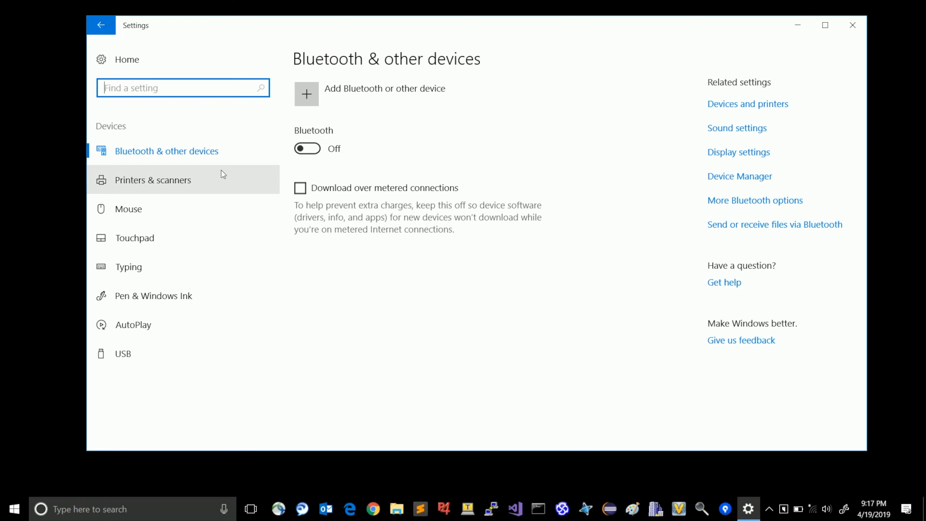
pyautogui.moveTo(294, 149)
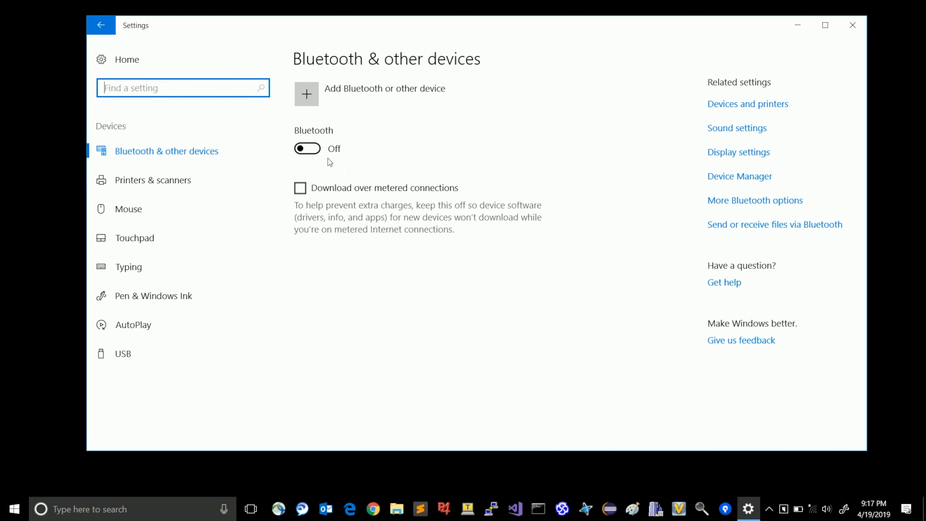
pyautogui.moveTo(318, 154)
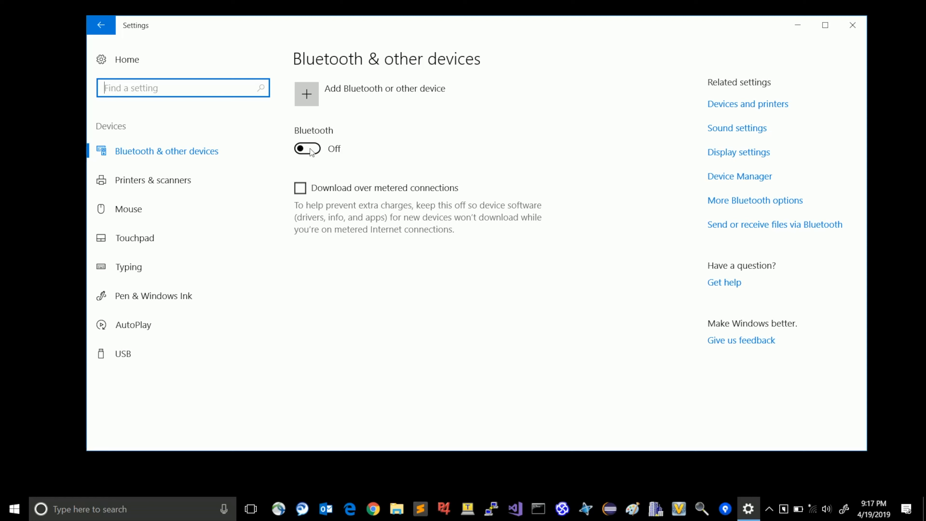
pyautogui.click(307, 148)
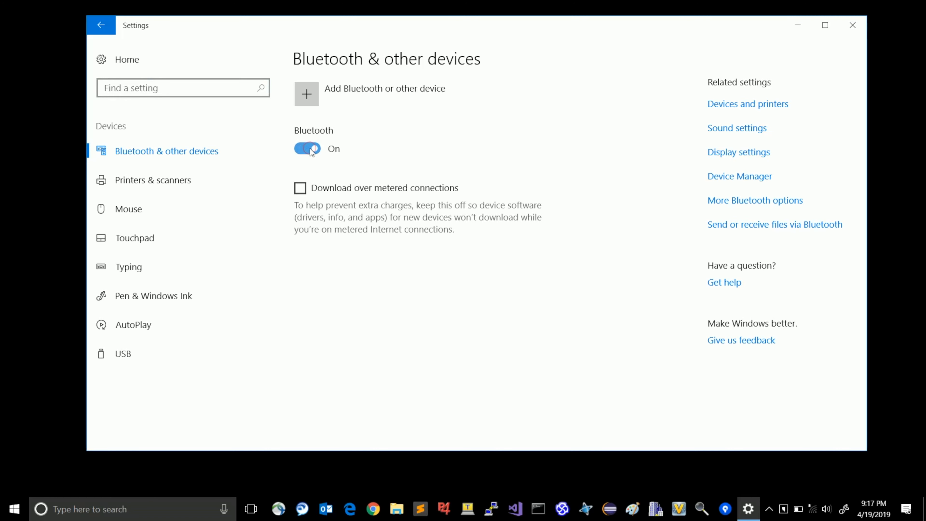
pyautogui.click(307, 148)
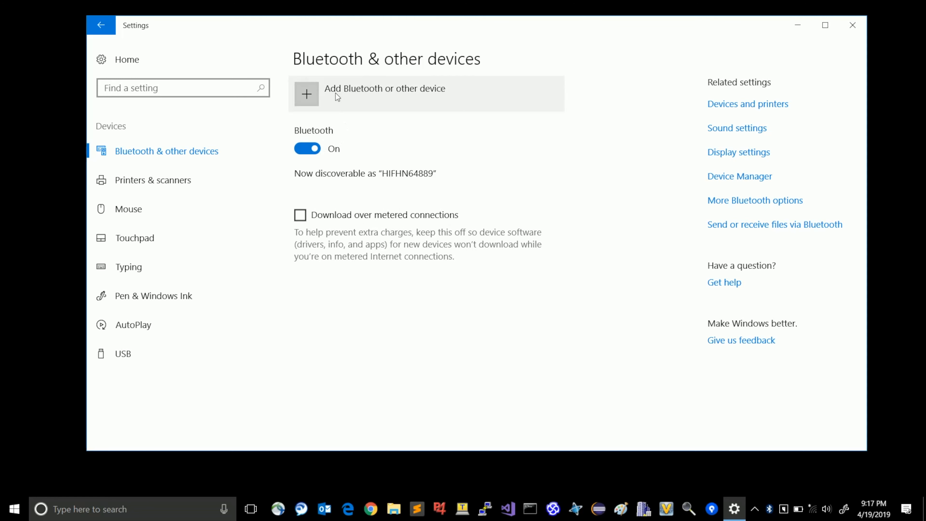
pyautogui.moveTo(295, 99)
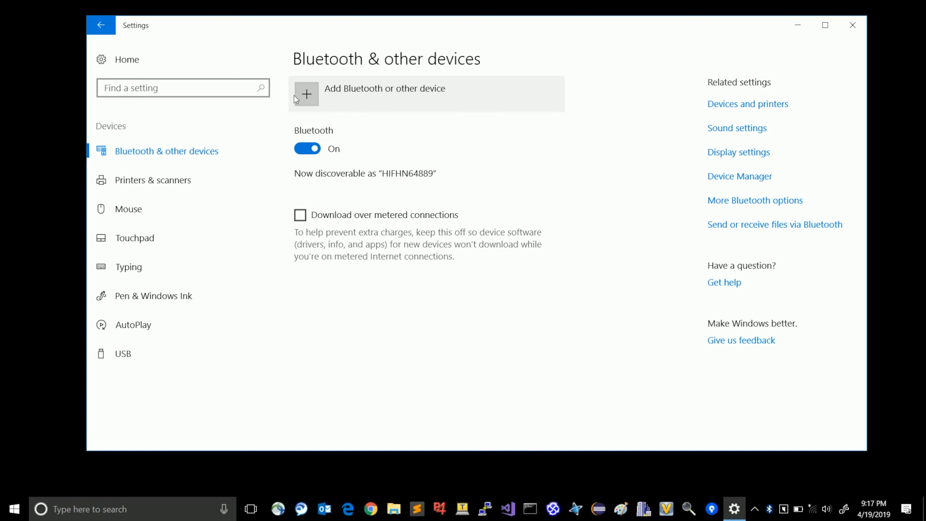
pyautogui.moveTo(312, 100)
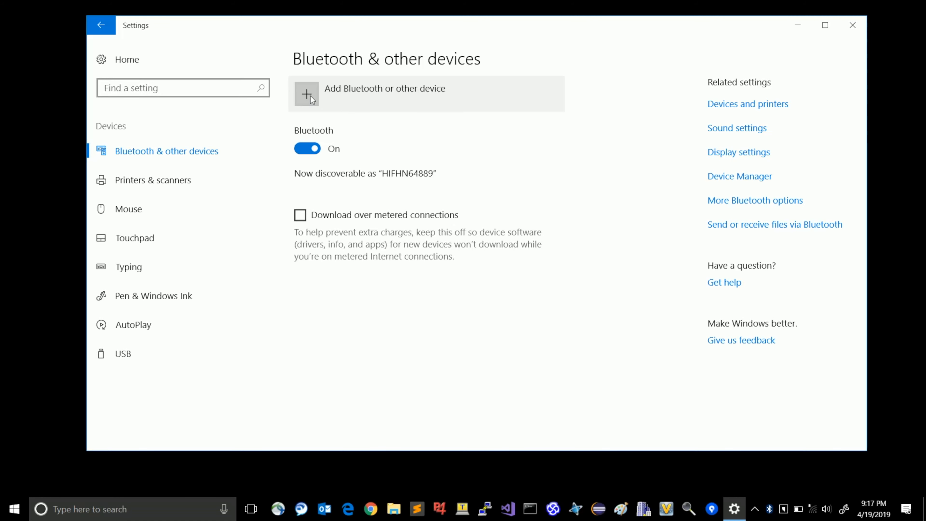
# - Start the Add a device wizard and choose Bluetooth to scan for nearby devices
pyautogui.click(307, 93)
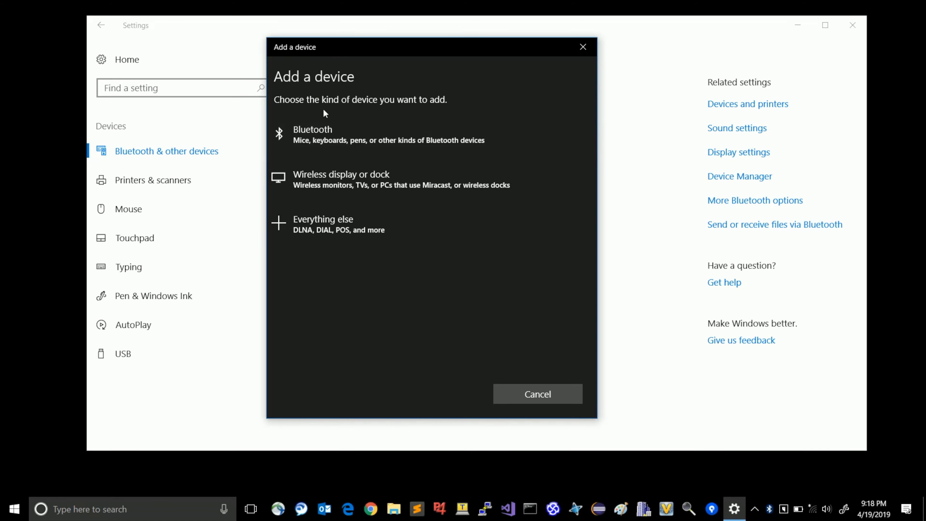
pyautogui.moveTo(313, 135)
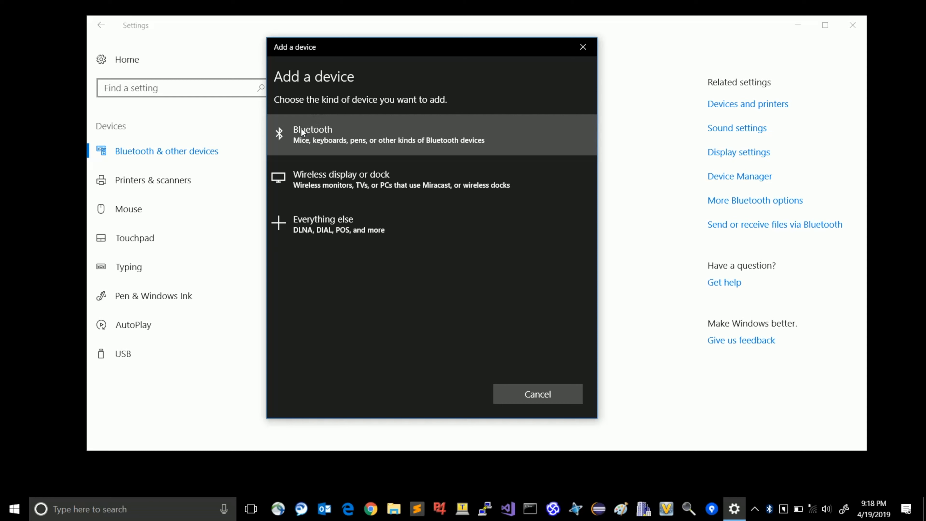
pyautogui.moveTo(312, 142)
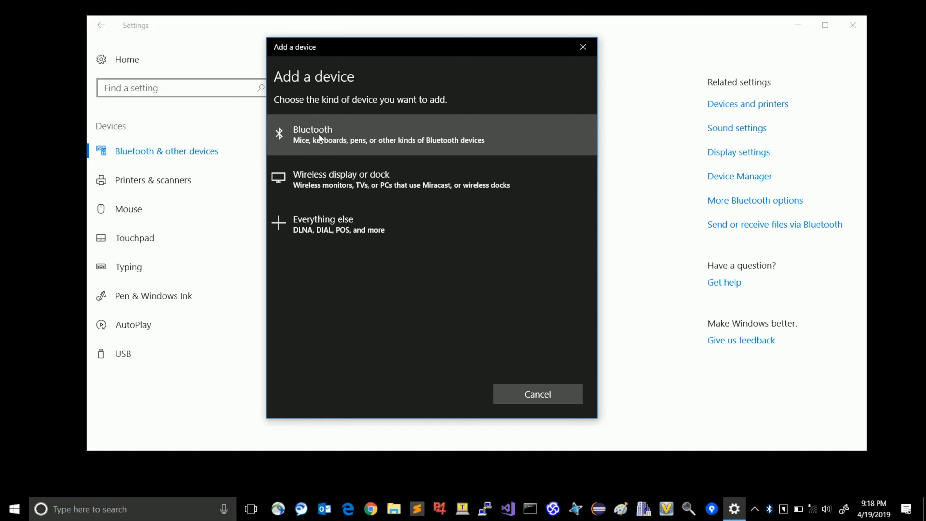
pyautogui.click(322, 134)
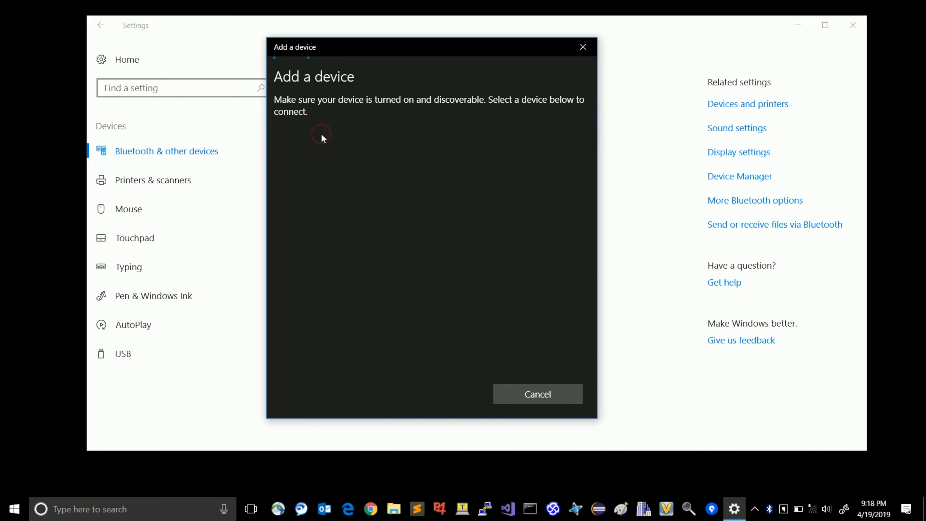